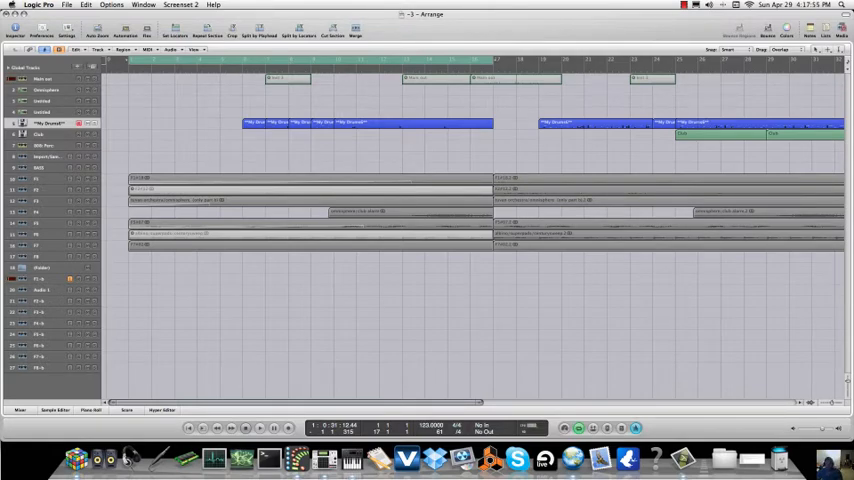
pyautogui.moveTo(745, 73)
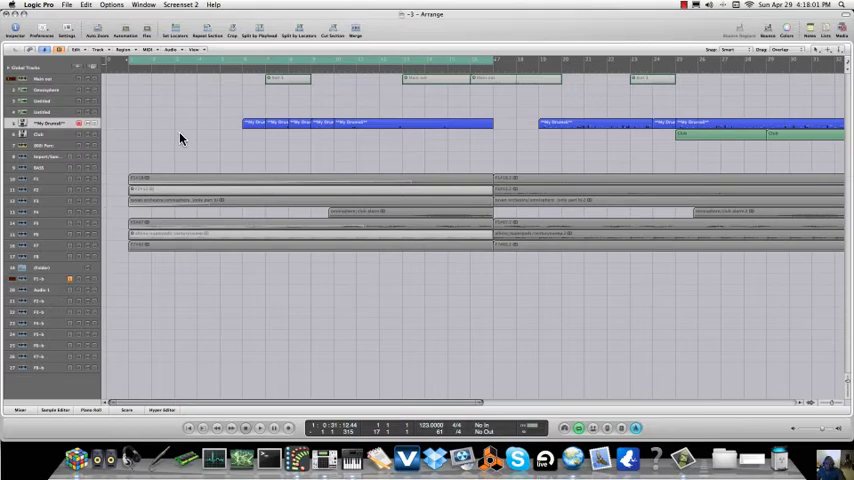
pyautogui.moveTo(196, 136)
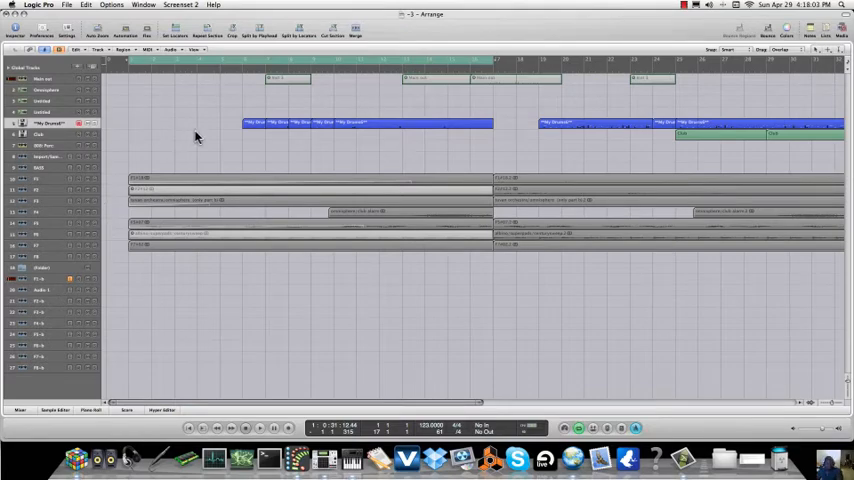
pyautogui.moveTo(638, 90)
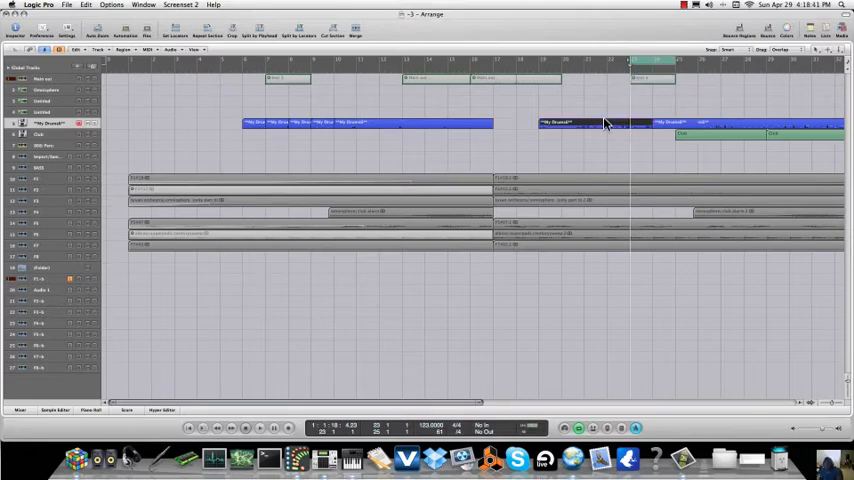
pyautogui.click(259, 428)
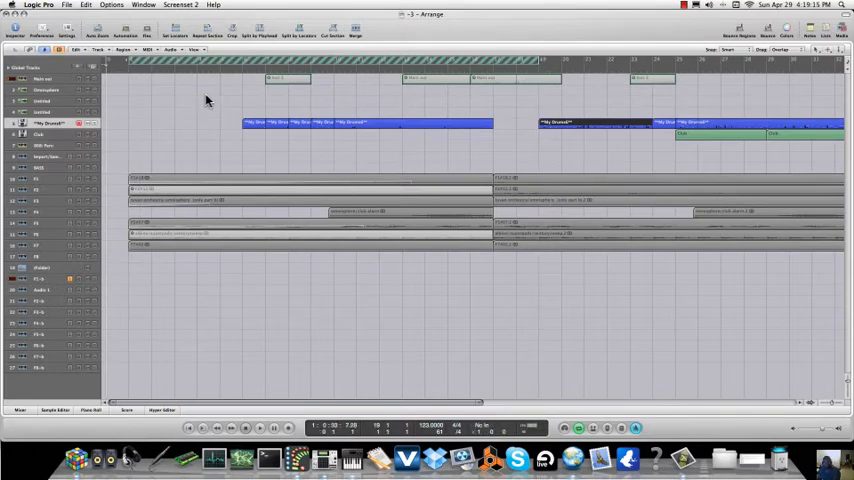
pyautogui.moveTo(453, 279)
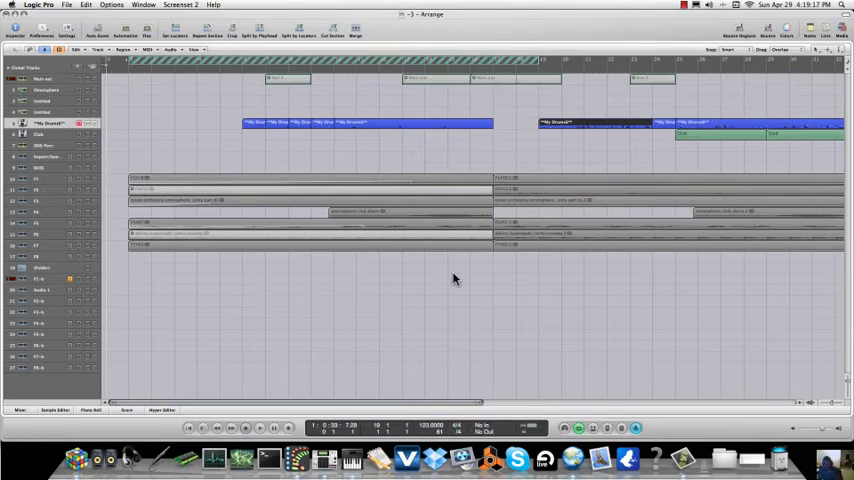
pyautogui.moveTo(390, 104)
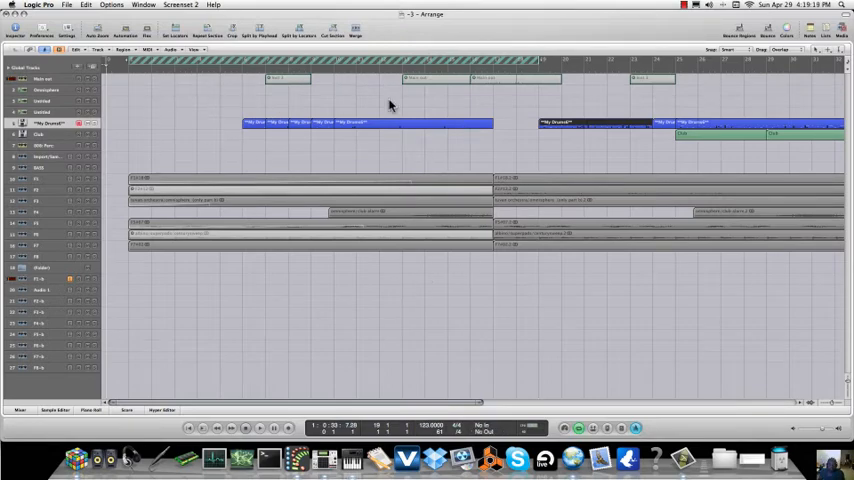
pyautogui.moveTo(538, 92)
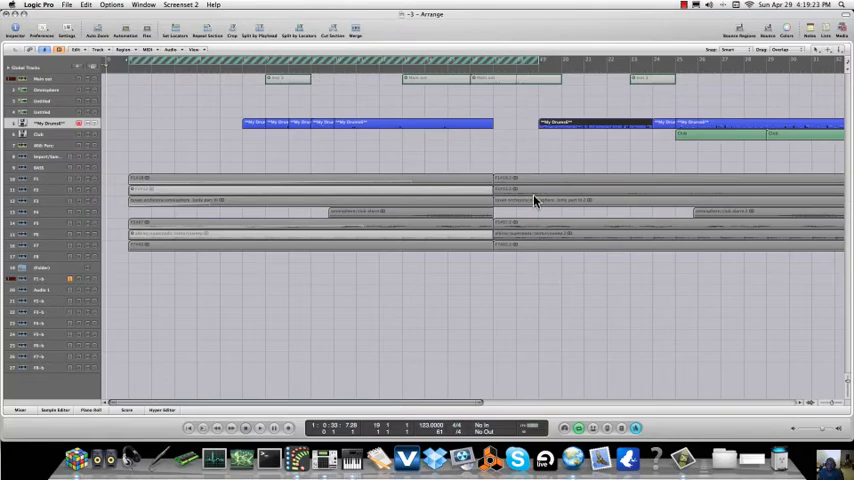
pyautogui.moveTo(538, 157)
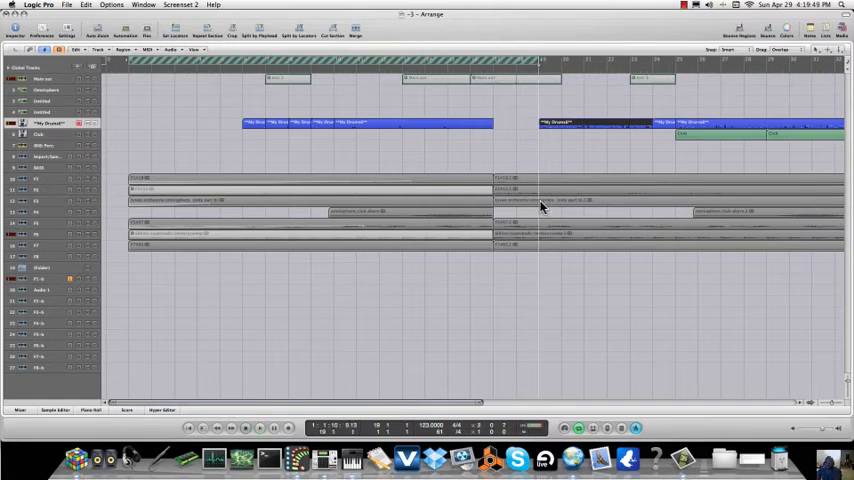
pyautogui.click(259, 428)
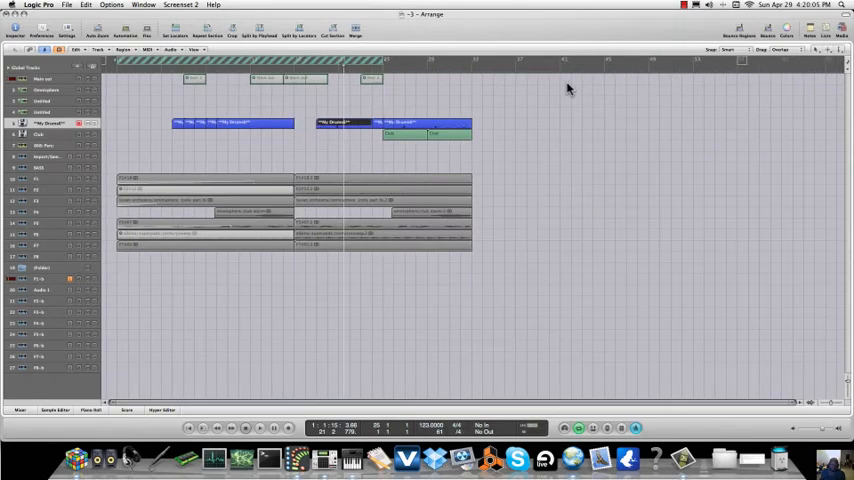
pyautogui.moveTo(428, 124)
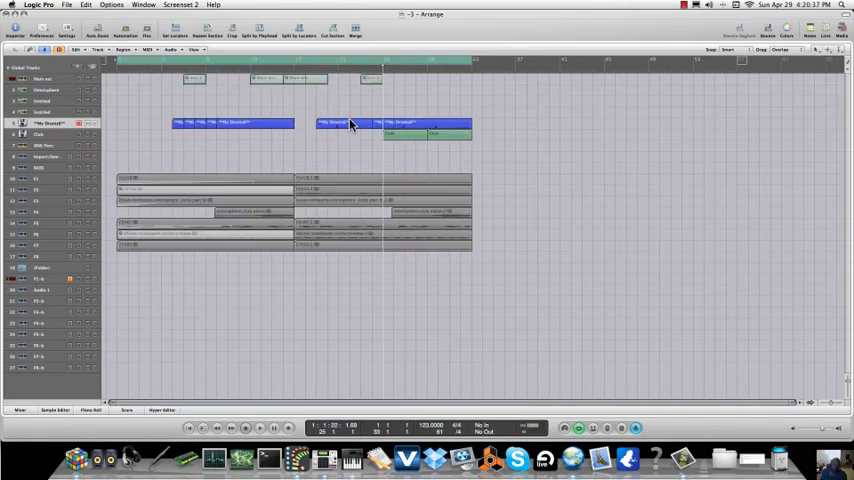
pyautogui.moveTo(359, 188)
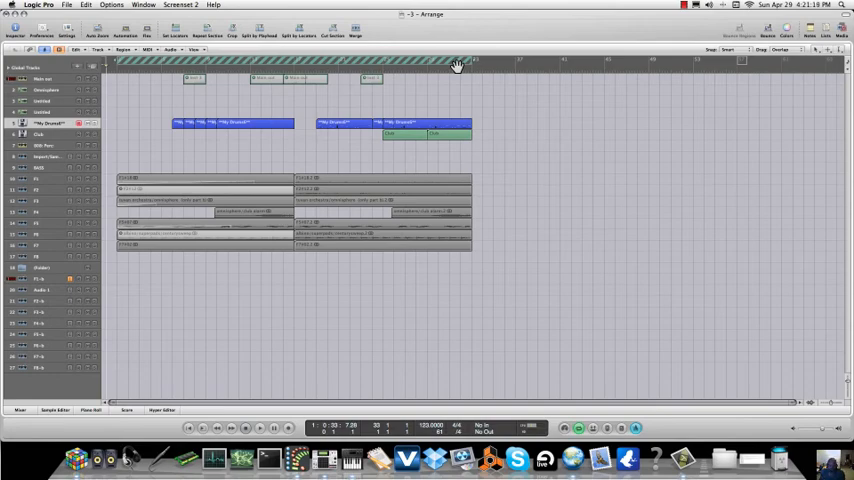
pyautogui.moveTo(465, 63)
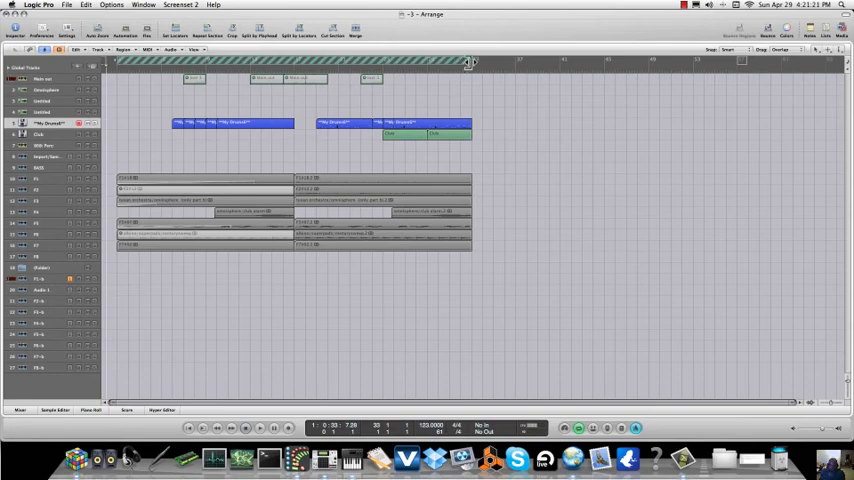